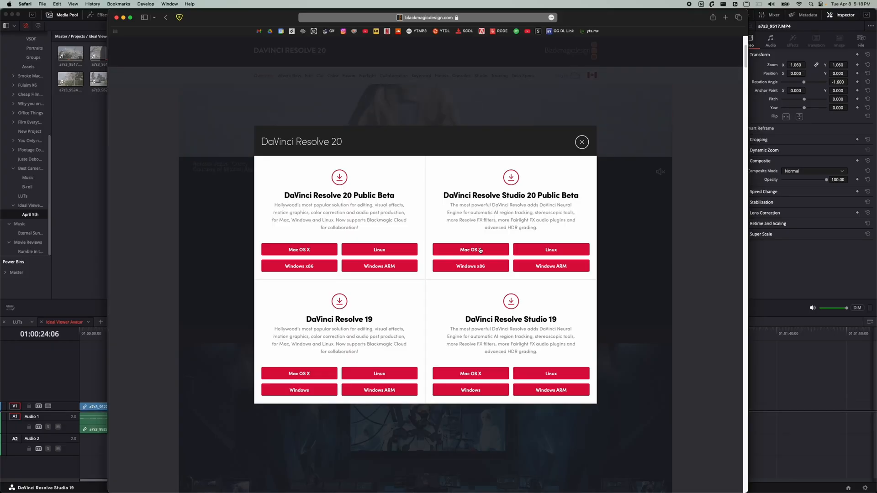
Step: Apply the Animated Word Highlight effect to the subtitles with an orange-red Highlight Color
{"action": "left_click", "coordinate": [470, 249]}
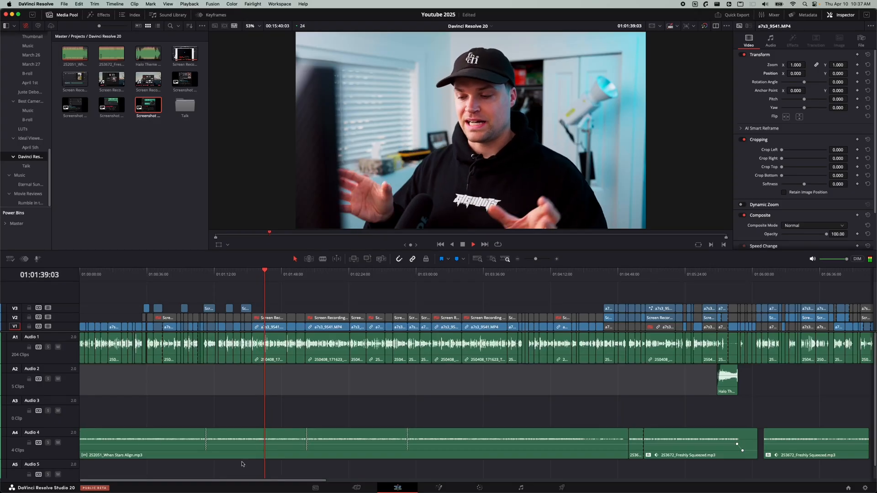
{"action": "left_click", "coordinate": [473, 245]}
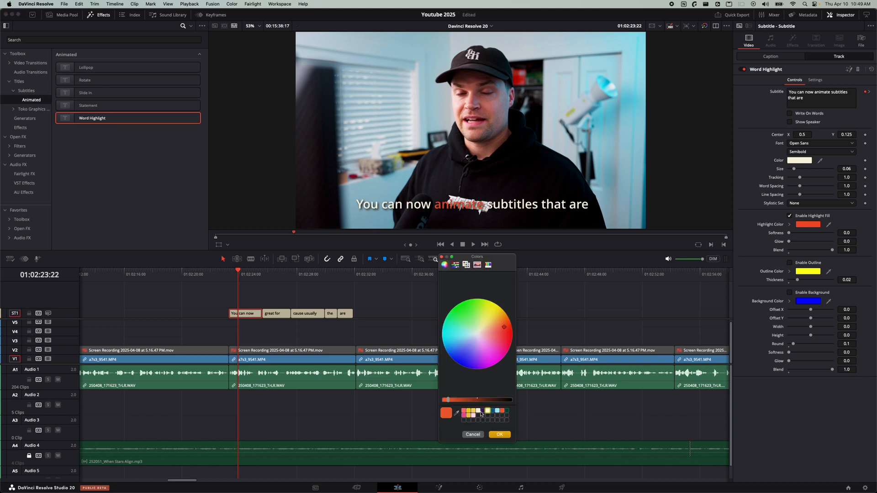
{"action": "left_click", "coordinate": [100, 105]}
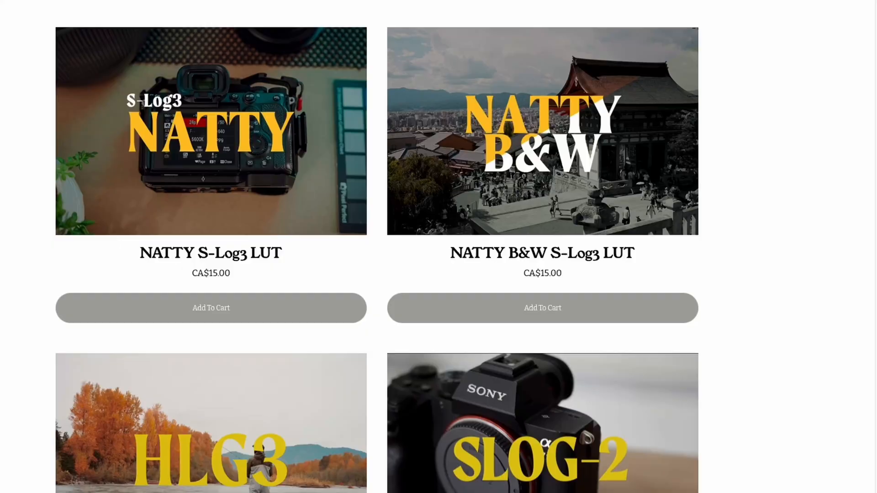
{"action": "scroll", "scroll_direction": "down", "scroll_amount": 3}
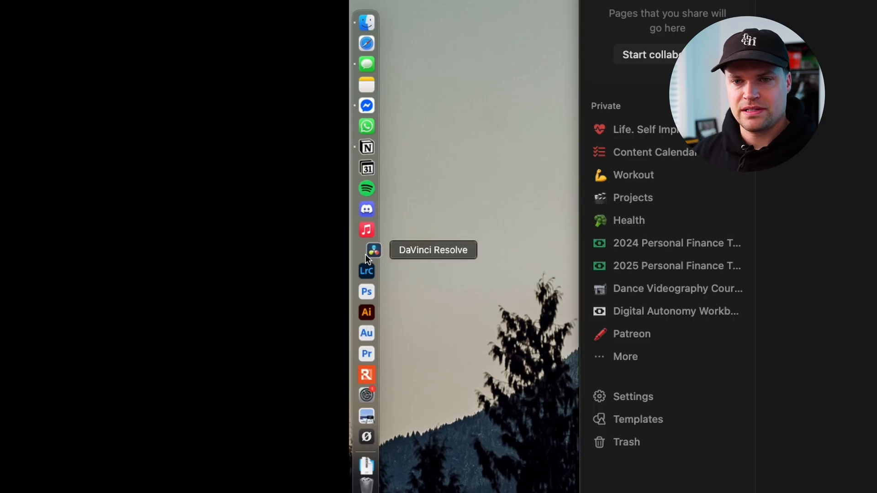
Step: Open Notion's 'Davinci Resolve 20 First Look' page and scroll through its feature list
{"action": "left_click", "coordinate": [372, 251]}
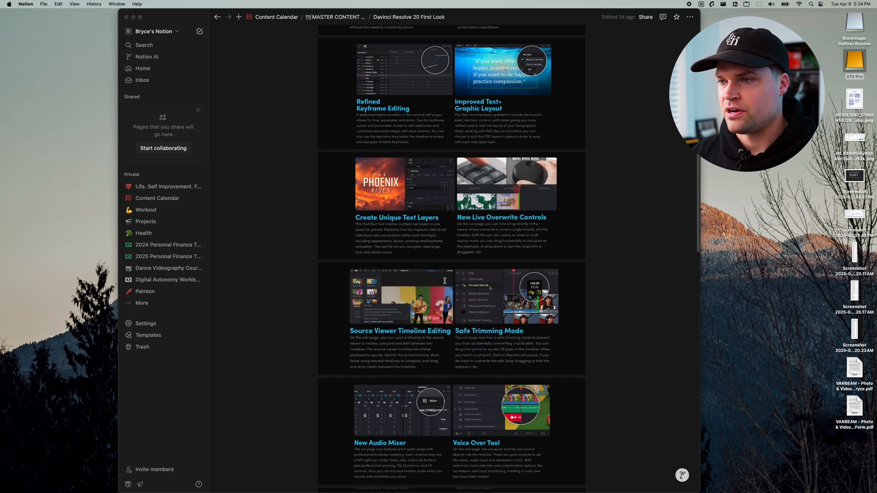
{"action": "scroll", "scroll_direction": "down", "scroll_amount": 3}
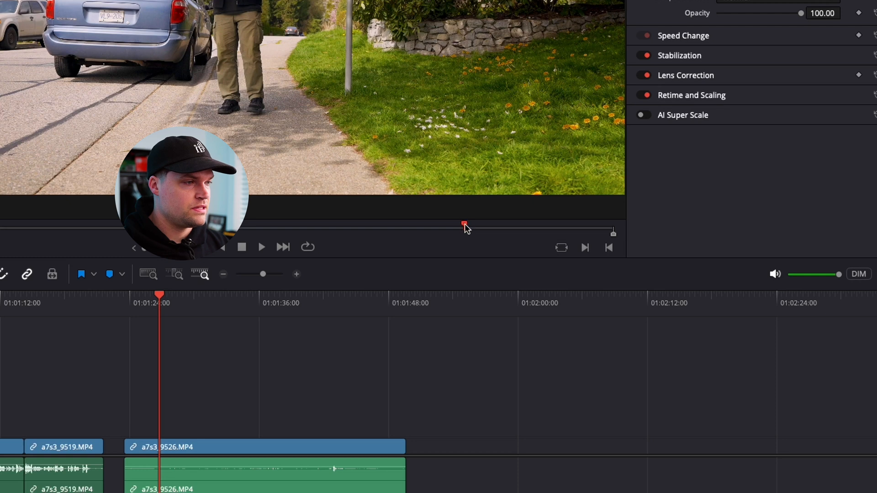
Step: Select the a7s3_9526 clip and show its transform and cropping keyframes
{"action": "left_click_drag", "start_coordinate": [464, 227], "coordinate": [471, 225]}
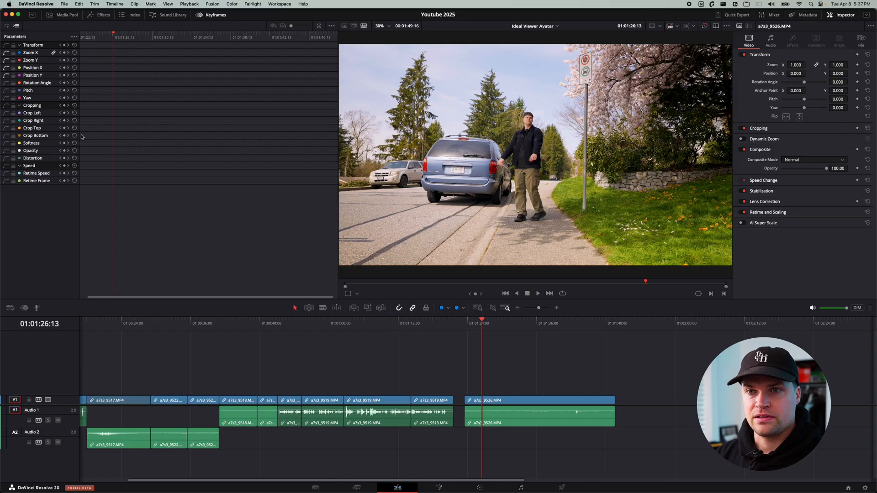
{"action": "left_click", "coordinate": [66, 15]}
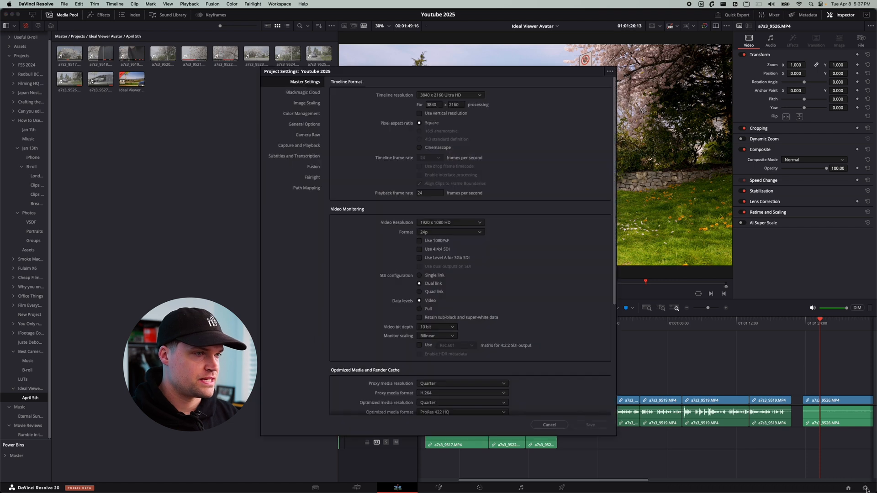
Step: Enable Use vertical resolution in Master Settings and save the project settings
{"action": "left_click", "coordinate": [450, 95]}
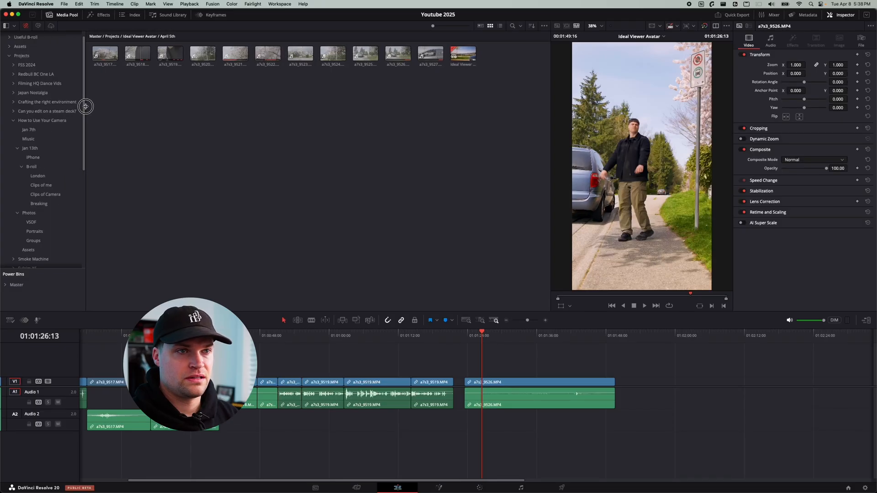
{"action": "left_click", "coordinate": [675, 25]}
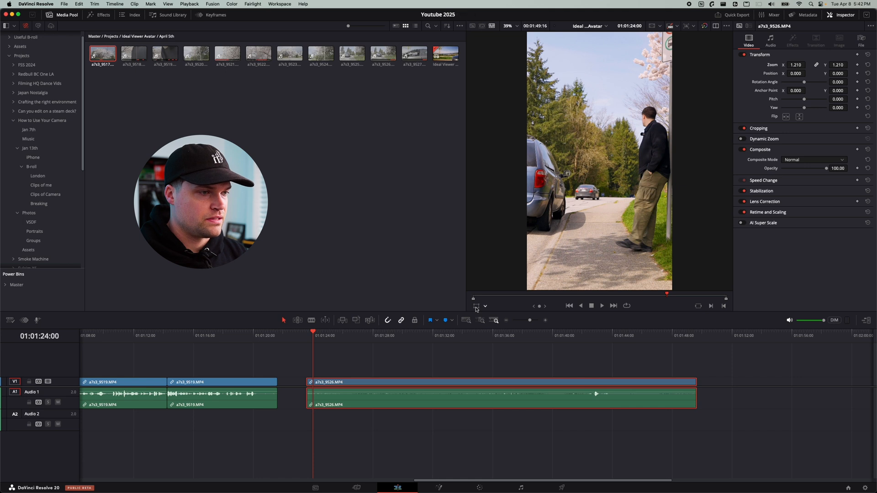
Step: Reposition clip a7s3_9526 to frame the walking man, keyframe it, and show keyframes
{"action": "left_click_drag", "start_coordinate": [598, 162], "coordinate": [554, 196]}
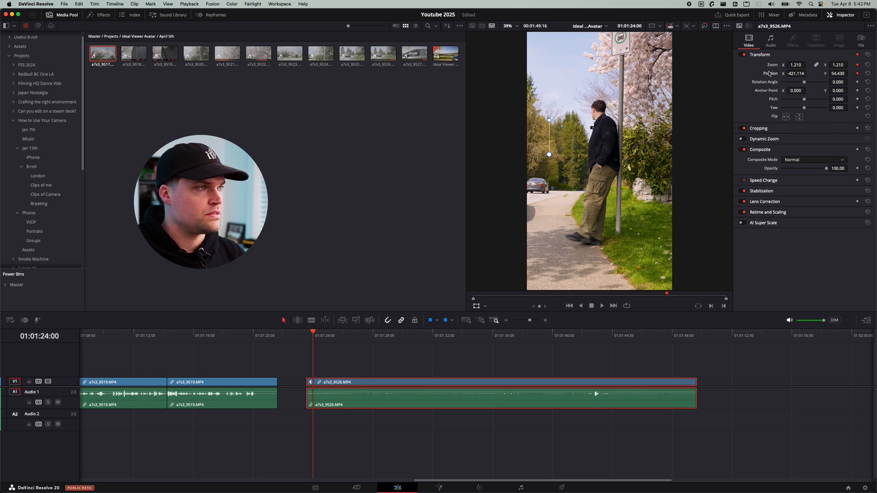
{"action": "left_click", "coordinate": [601, 306]}
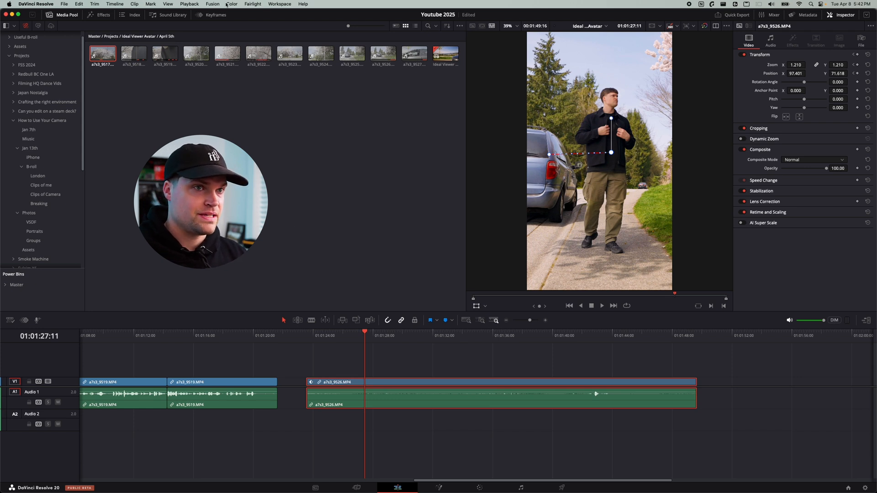
{"action": "left_click", "coordinate": [215, 15]}
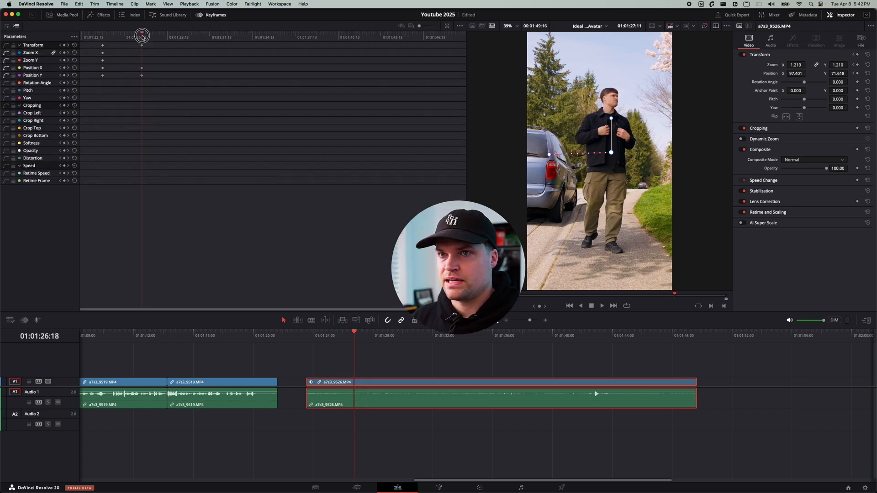
Step: Add zoom and position keyframes to a7s3_9526 and adjust one in the keyframe curves
{"action": "left_click", "coordinate": [602, 305]}
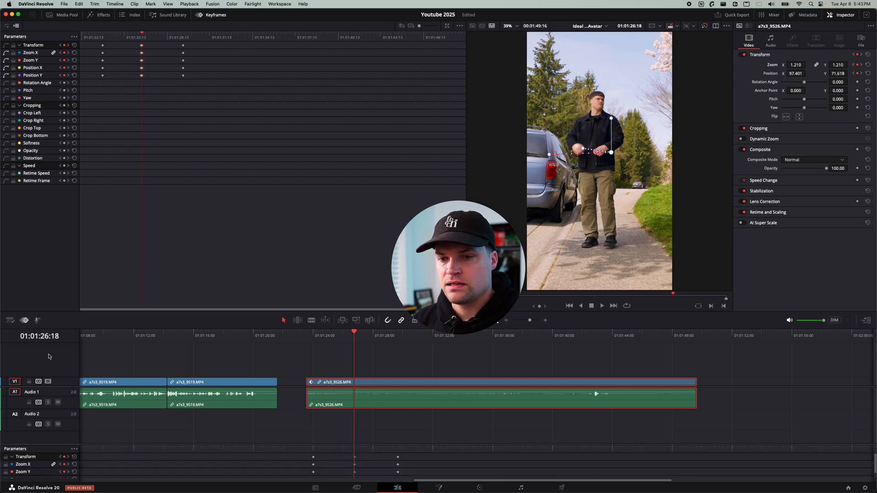
{"action": "left_click", "coordinate": [65, 15]}
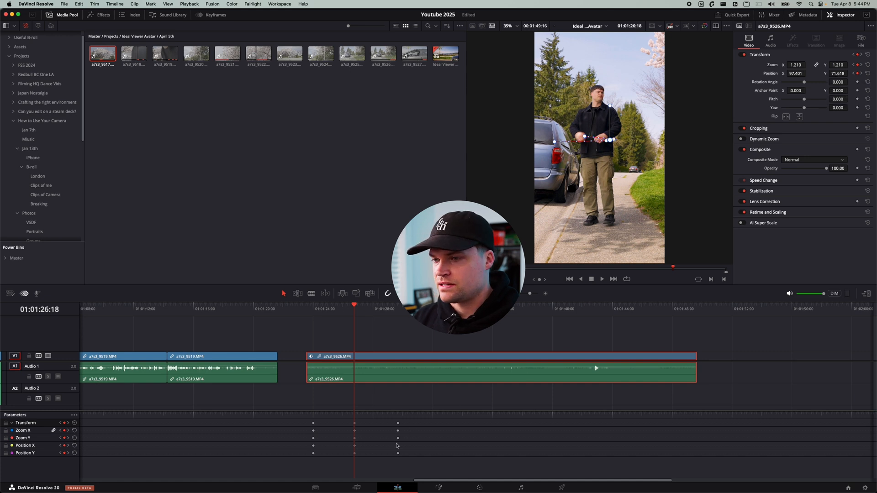
{"action": "left_click", "coordinate": [328, 309]}
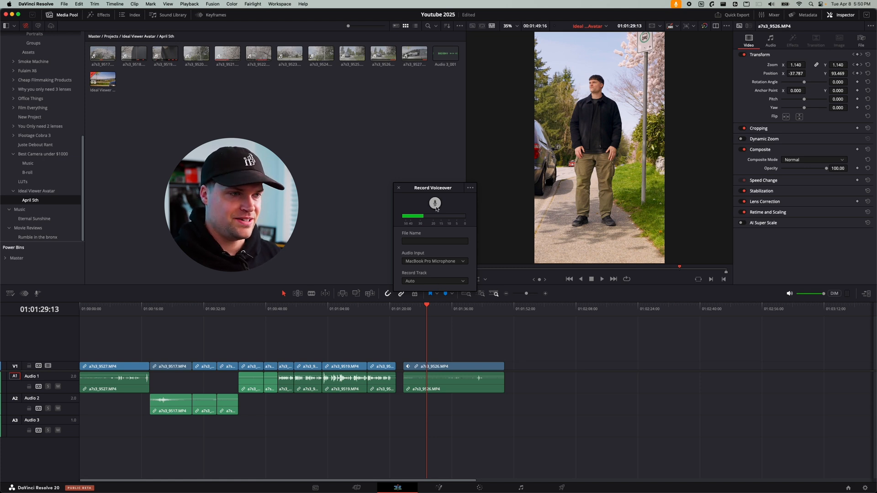
Step: Record a voiceover clip onto Audio 3 using the MacBook Pro Microphone
{"action": "left_click", "coordinate": [434, 203]}
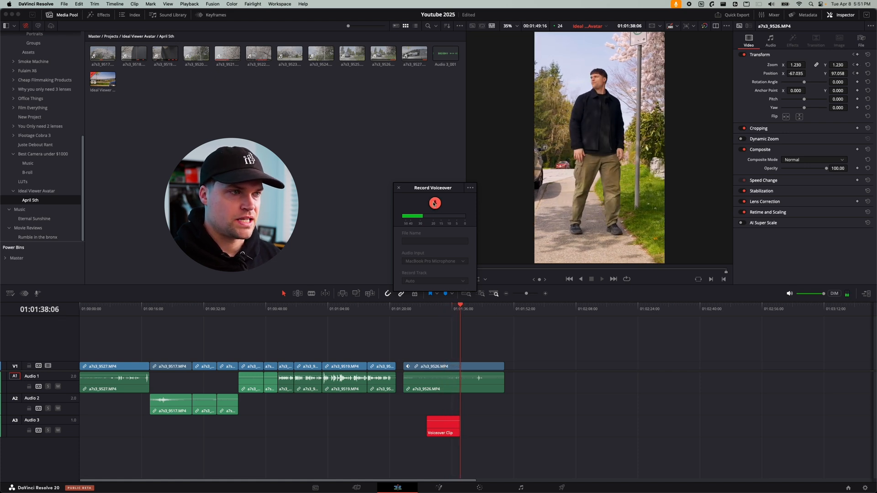
{"action": "left_click", "coordinate": [434, 203]}
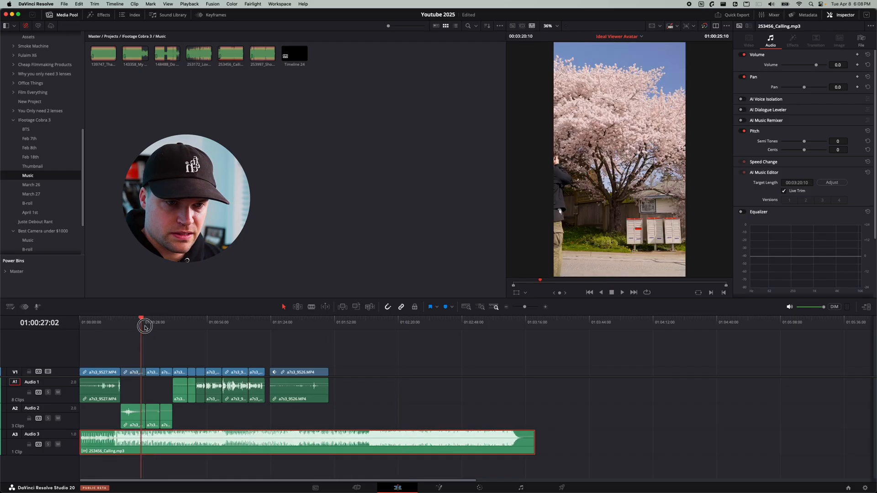
Step: Move playback to the speaker's talking shot and select the 253456_Calling.mp3 music clip
{"action": "left_click", "coordinate": [214, 328]}
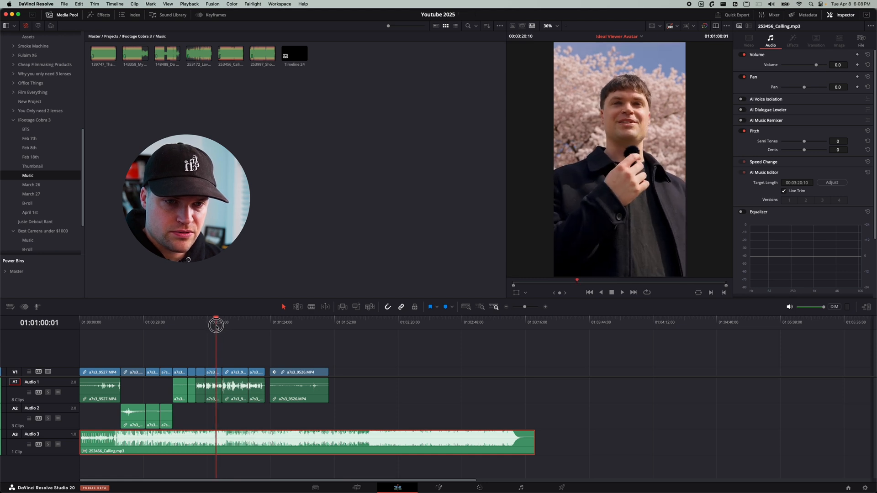
{"action": "left_click", "coordinate": [832, 183]}
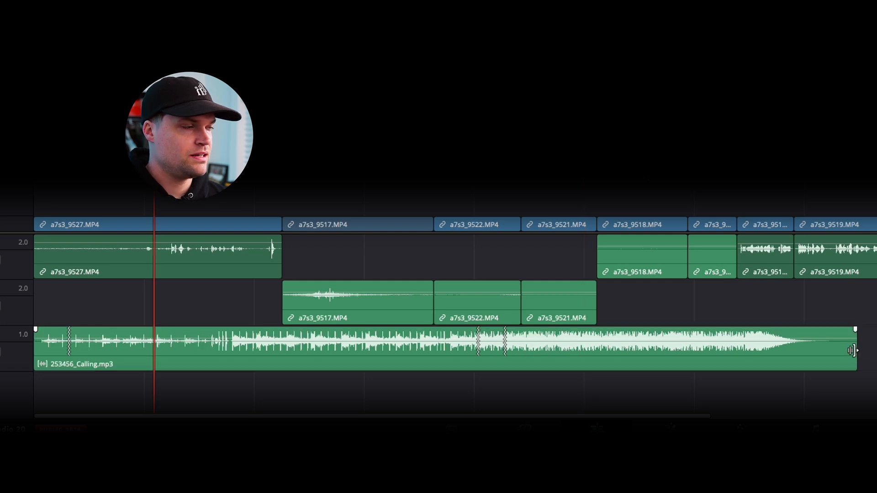
{"action": "left_click", "coordinate": [597, 356]}
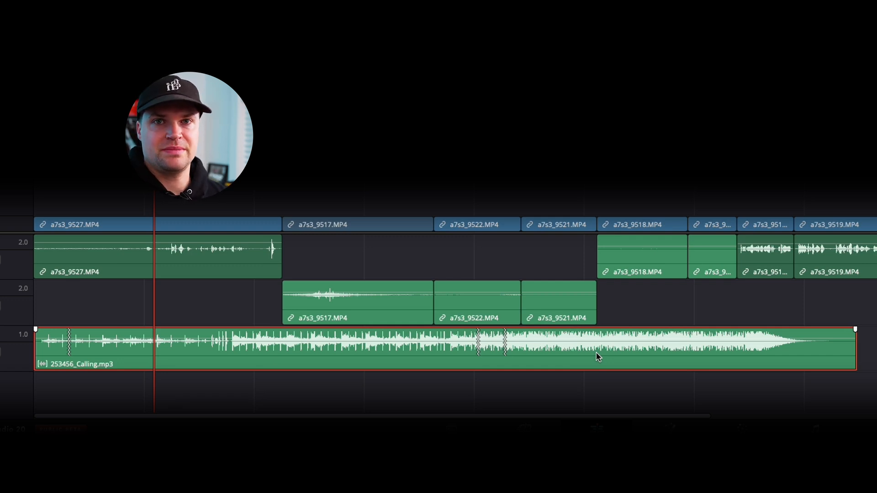
{"action": "mouse_move", "coordinate": [784, 364]}
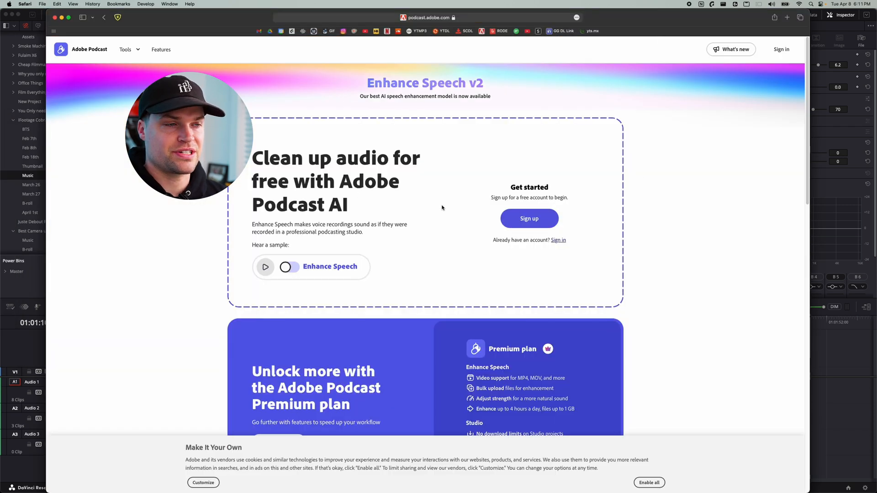
{"action": "mouse_move", "coordinate": [397, 210]}
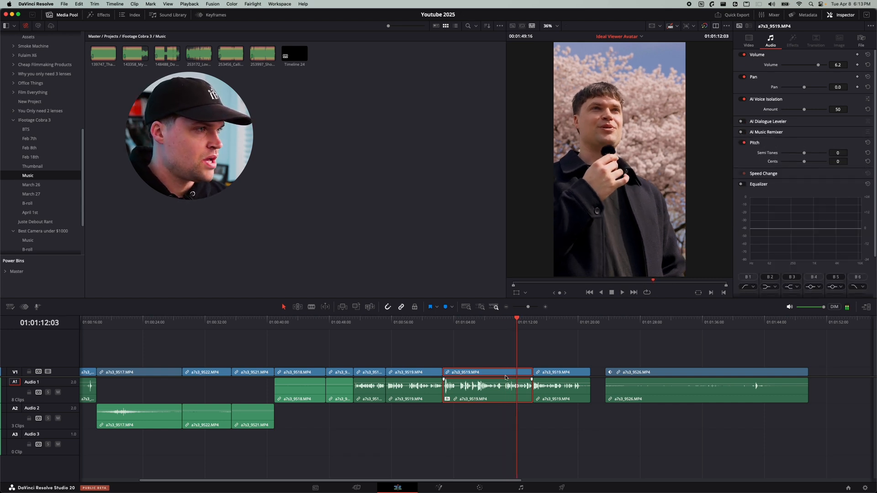
Step: Set AI Voice Isolation to 50 and place the 148488 music clip on Audio 2
{"action": "left_click", "coordinate": [166, 54]}
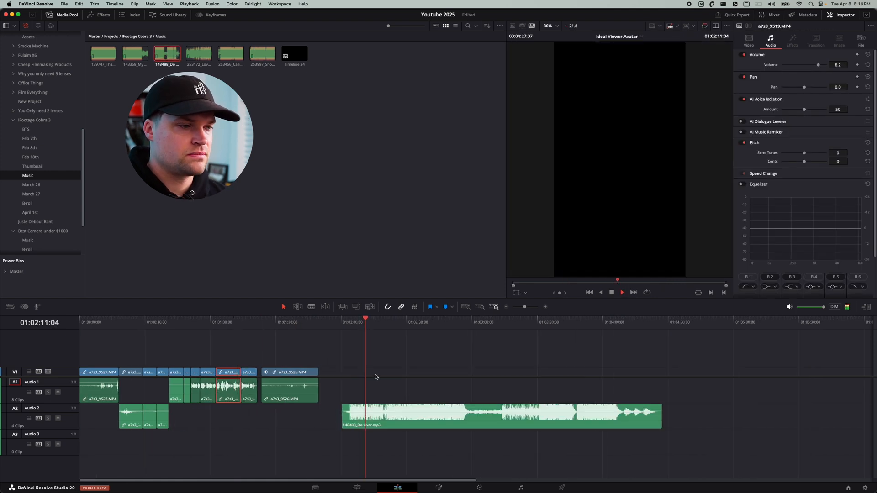
{"action": "left_click", "coordinate": [420, 420]}
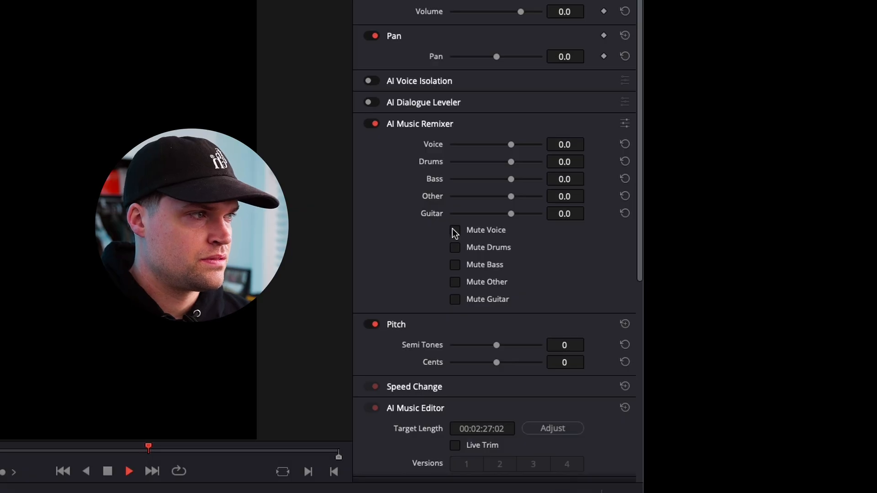
{"action": "left_click", "coordinate": [454, 247]}
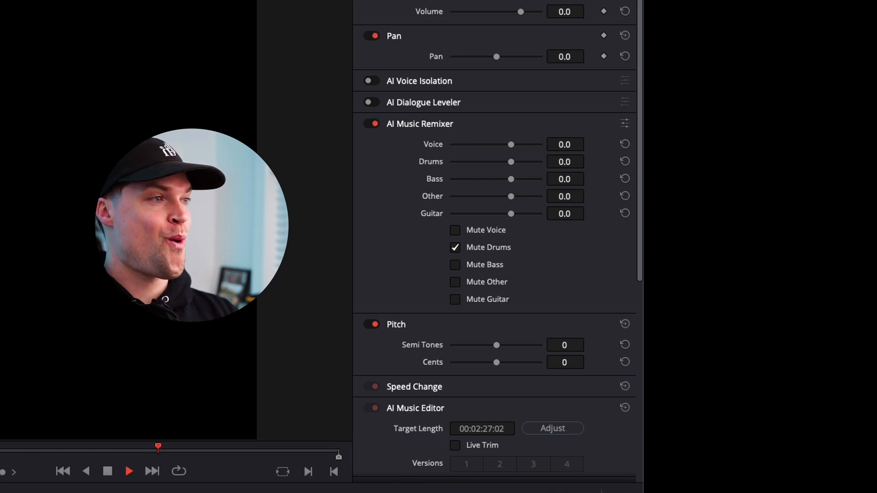
{"action": "left_click", "coordinate": [455, 231]}
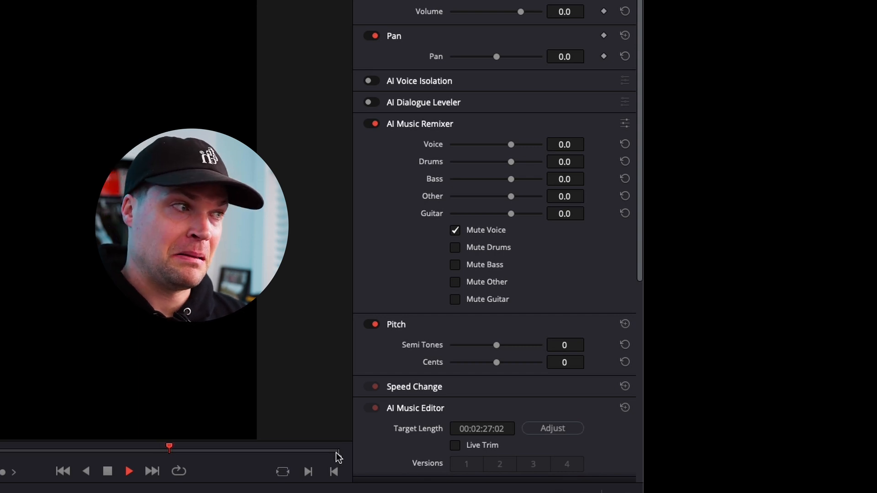
{"action": "left_click", "coordinate": [455, 230]}
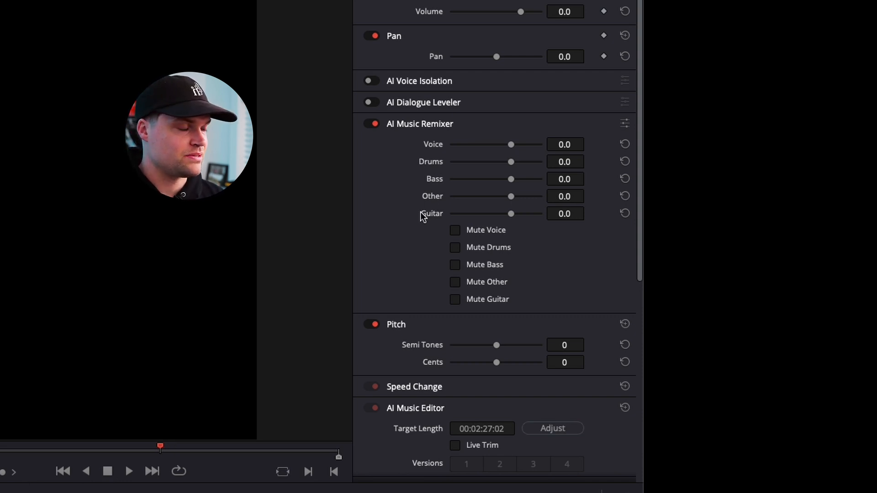
{"action": "left_click", "coordinate": [372, 124]}
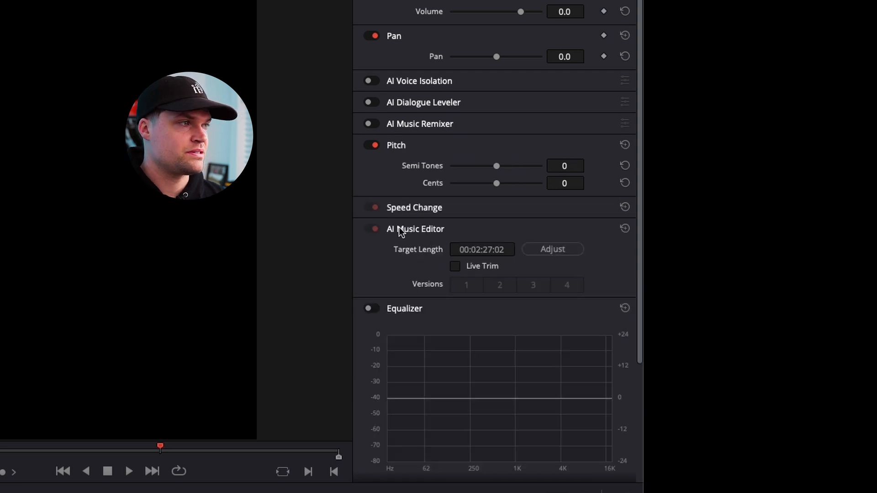
{"action": "scroll", "scroll_direction": "down", "scroll_amount": 3}
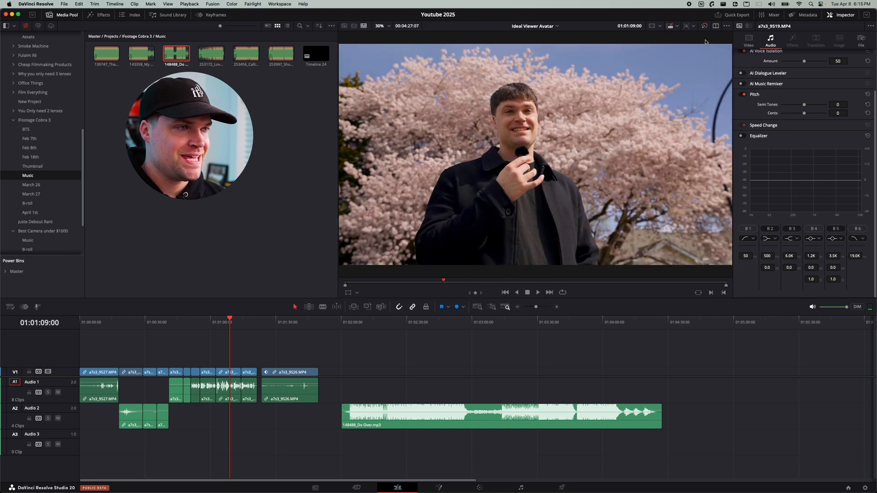
Step: Switch to the Color page and set the AI Magic Mask quality to Better
{"action": "left_click", "coordinate": [228, 372]}
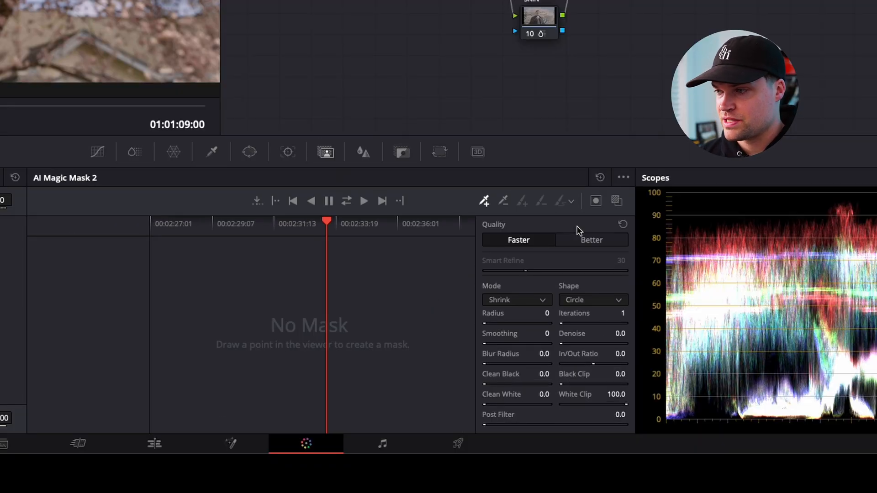
{"action": "mouse_move", "coordinate": [517, 223]}
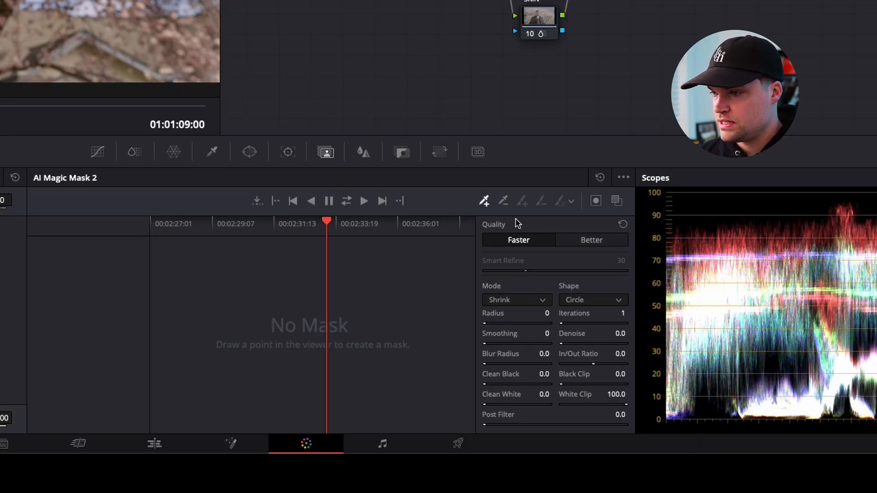
{"action": "left_click", "coordinate": [591, 239]}
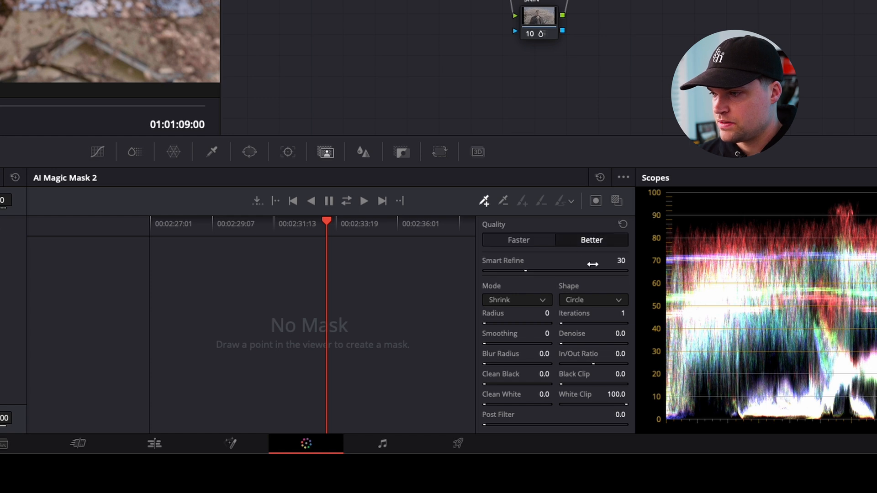
{"action": "left_click", "coordinate": [623, 177]}
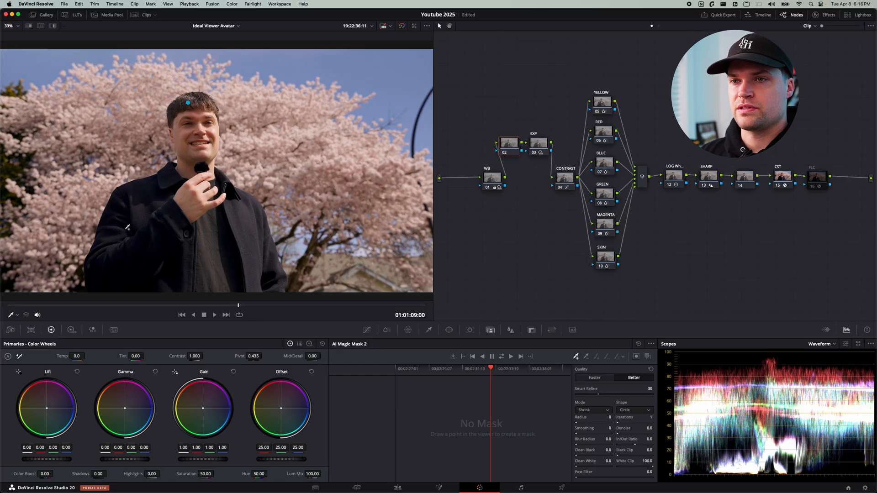
Step: Mark the speaker's head with Magic Mask and track the mask through the clip
{"action": "left_click", "coordinate": [125, 195]}
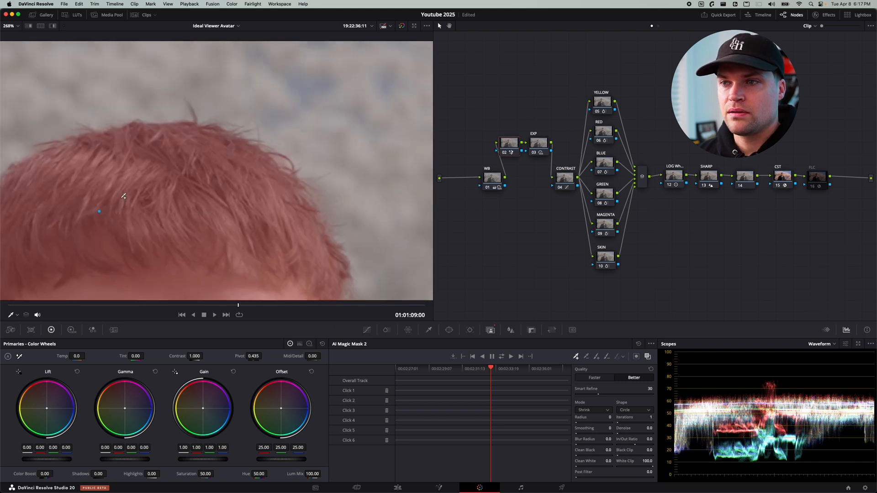
{"action": "mouse_move", "coordinate": [294, 155]}
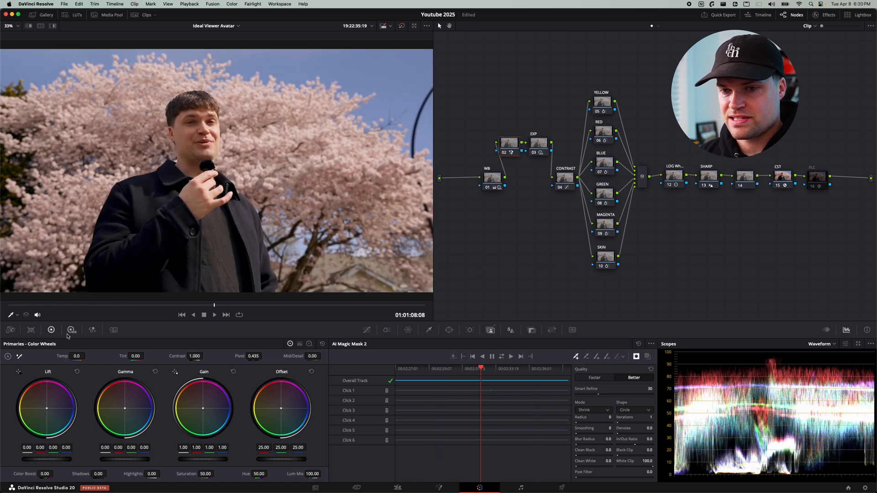
{"action": "left_click", "coordinate": [72, 329]}
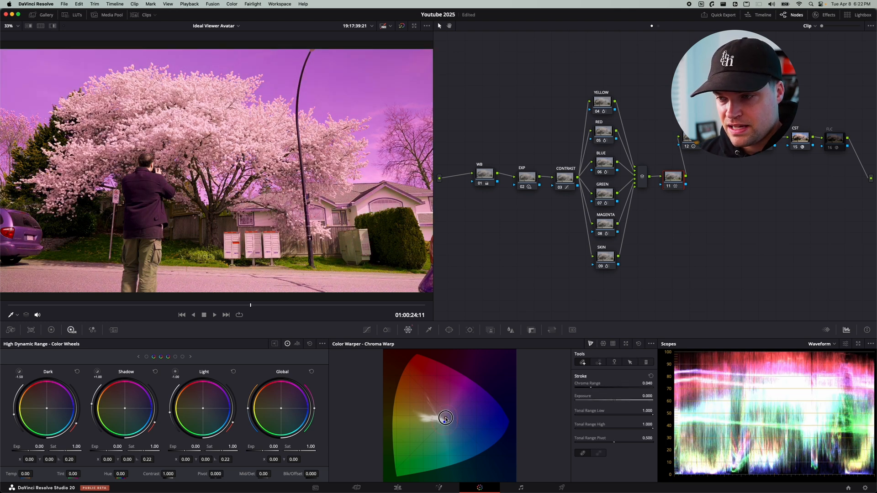
Step: Drag a Chroma Warp grid point to push the hues toward magenta, then teal and green
{"action": "left_click_drag", "start_coordinate": [445, 418], "coordinate": [446, 421]}
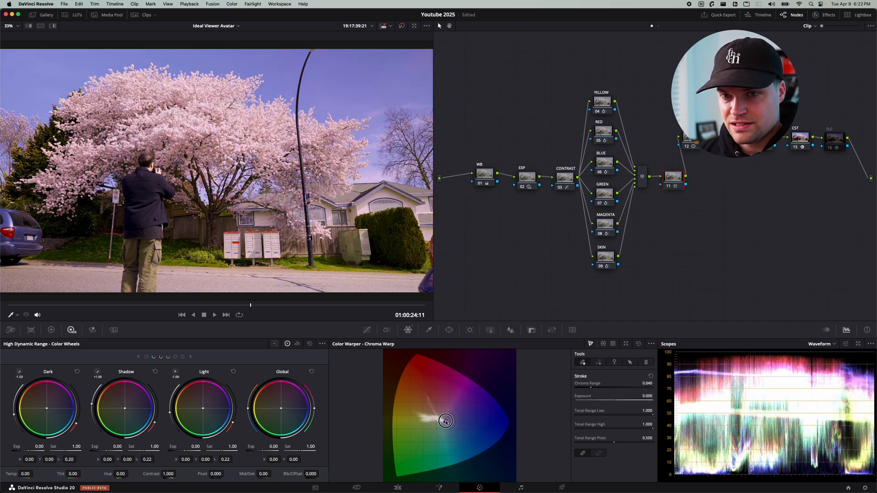
{"action": "left_click_drag", "start_coordinate": [446, 421], "coordinate": [449, 418]}
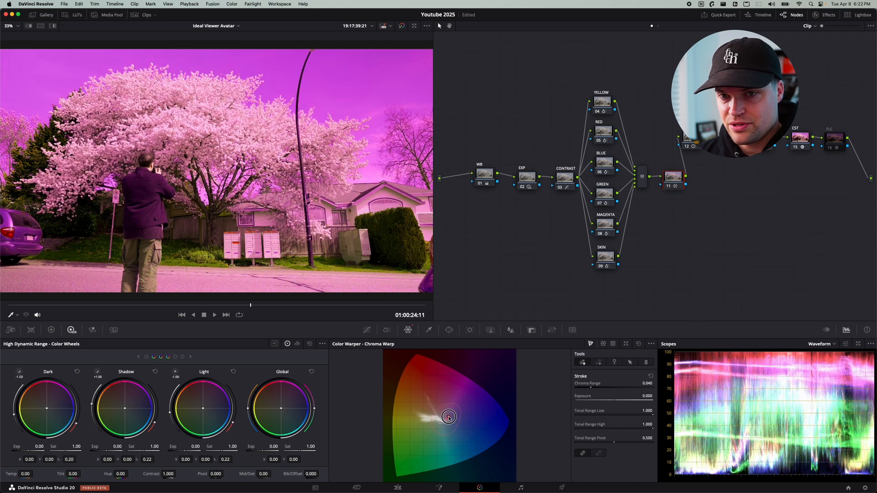
{"action": "left_click_drag", "start_coordinate": [449, 418], "coordinate": [441, 429]}
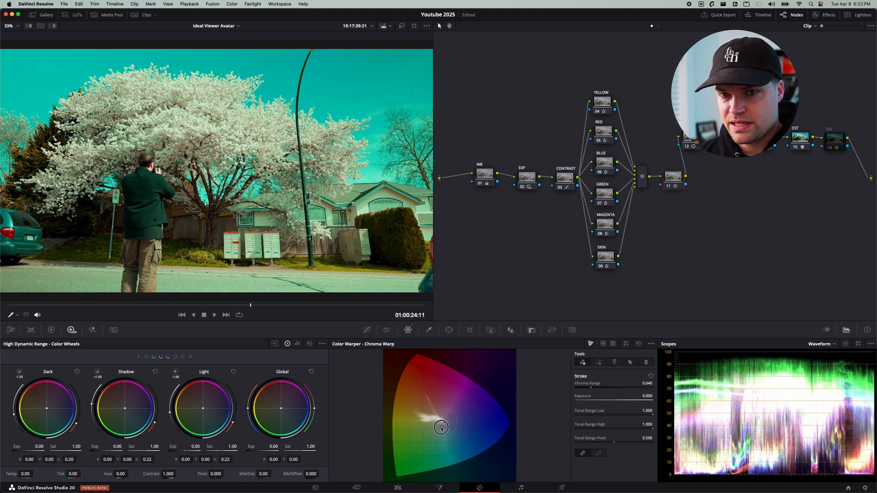
{"action": "left_click_drag", "start_coordinate": [442, 426], "coordinate": [436, 431]}
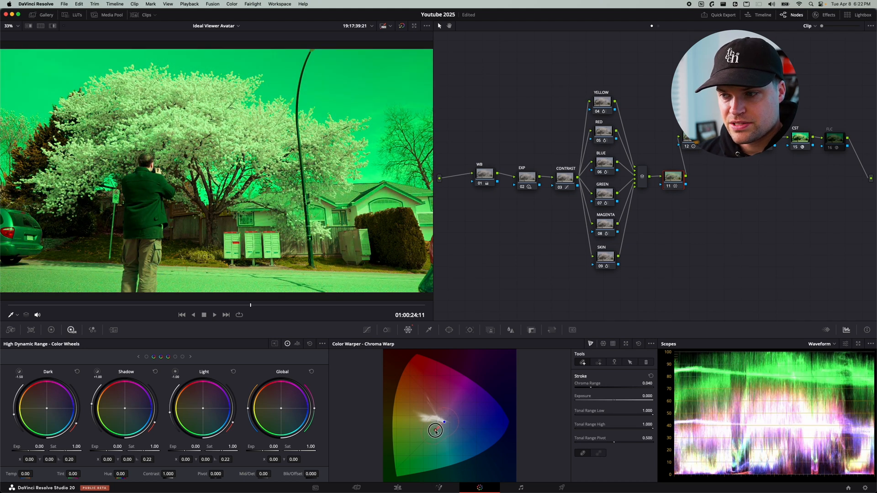
{"action": "left_click_drag", "start_coordinate": [435, 430], "coordinate": [424, 439]}
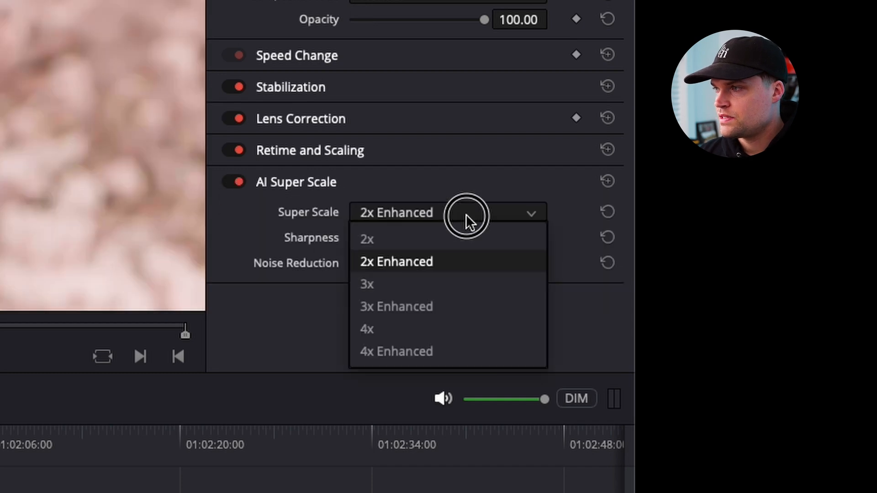
Step: Choose 2x Enhanced in the AI Super Scale dropdown
{"action": "left_click", "coordinate": [396, 351]}
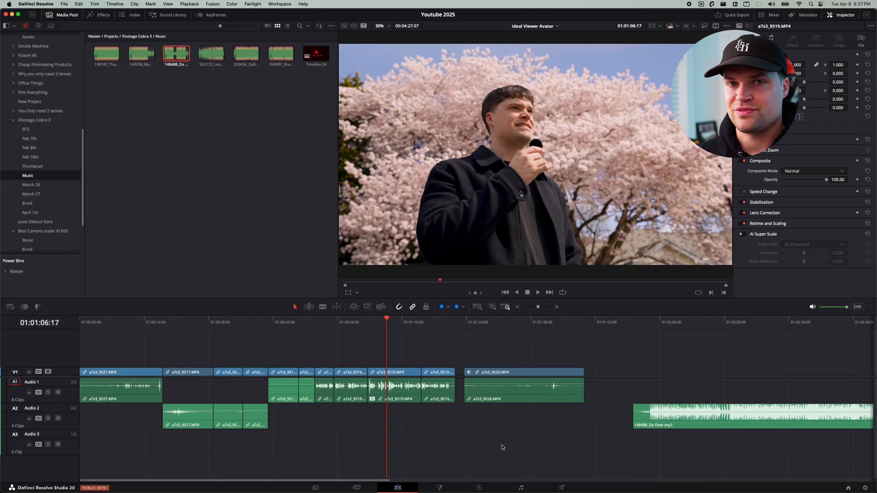
Step: Show the timeline format presets: Ultra HD, Full HD, Portrait 1080x1920 and Square
{"action": "left_click", "coordinate": [685, 26]}
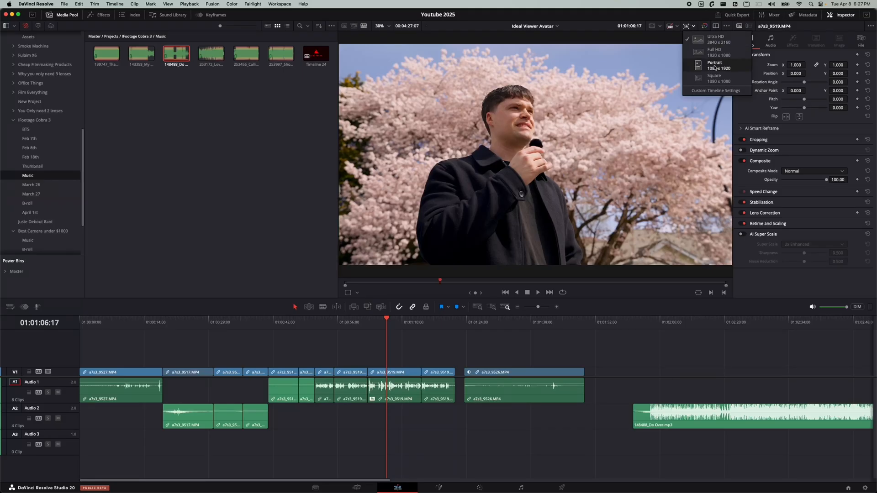